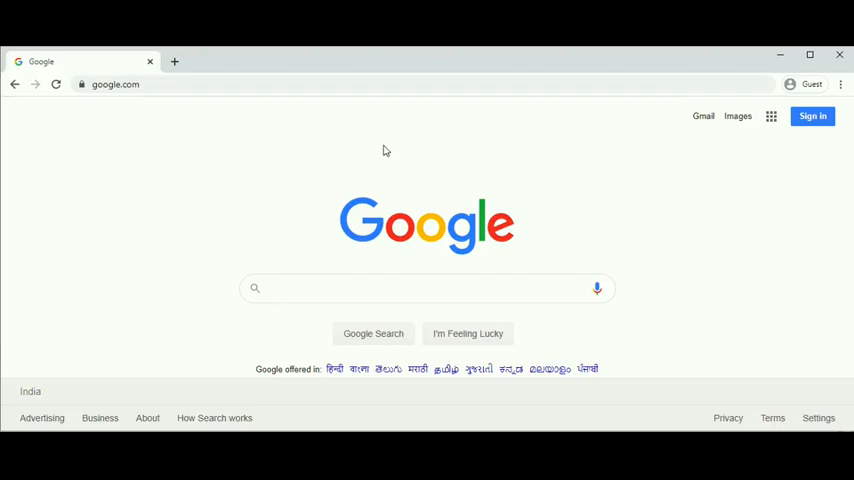
mouse_move(384, 218)
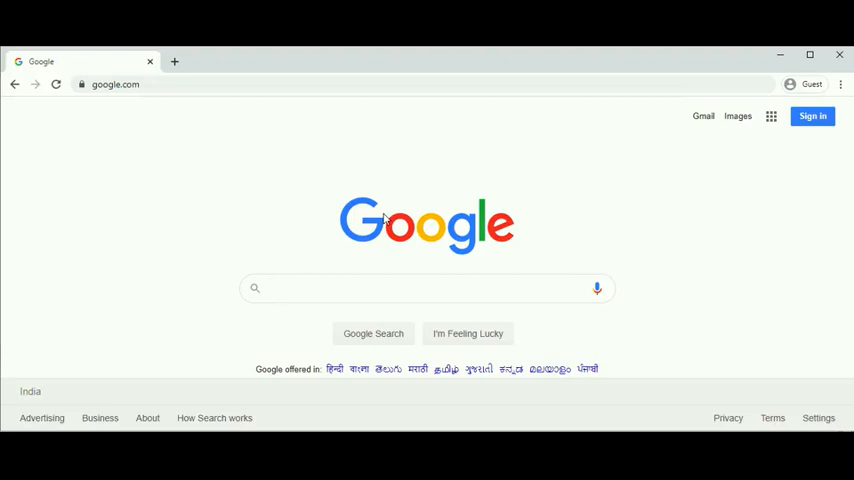
Step: Bring up Gmail and Google Drive in their own new tabs beside the Google home page
click(428, 288)
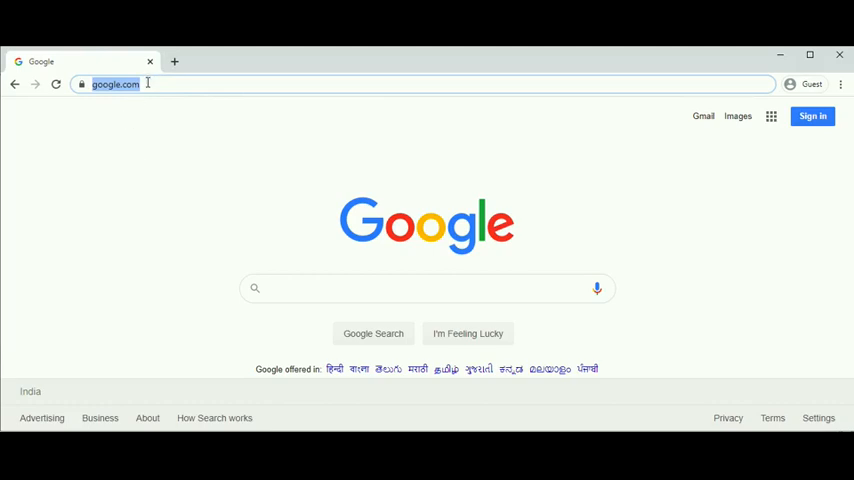
text(goog)
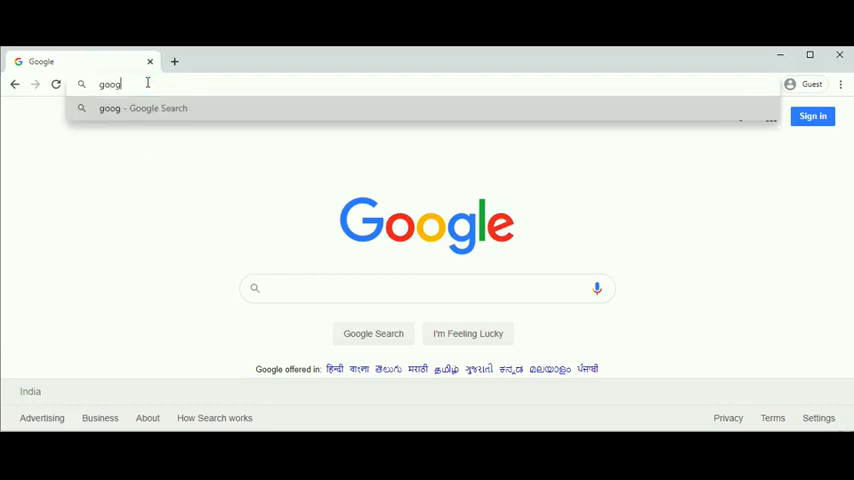
text(lr)
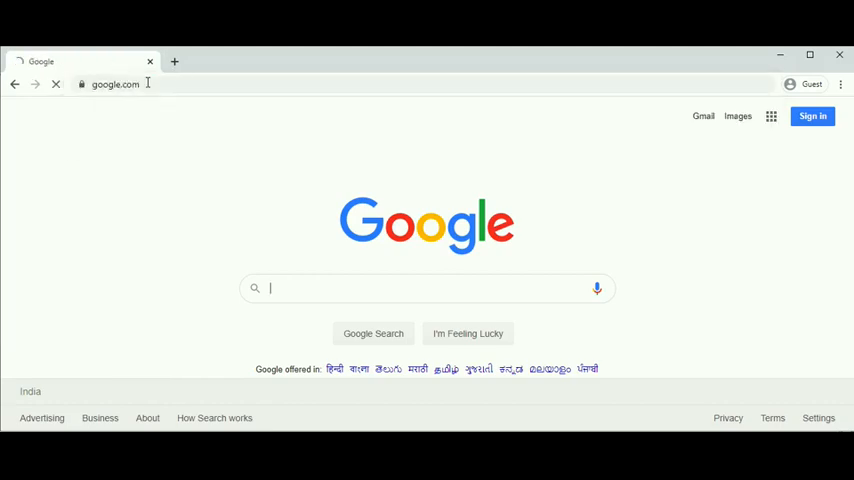
mouse_move(174, 62)
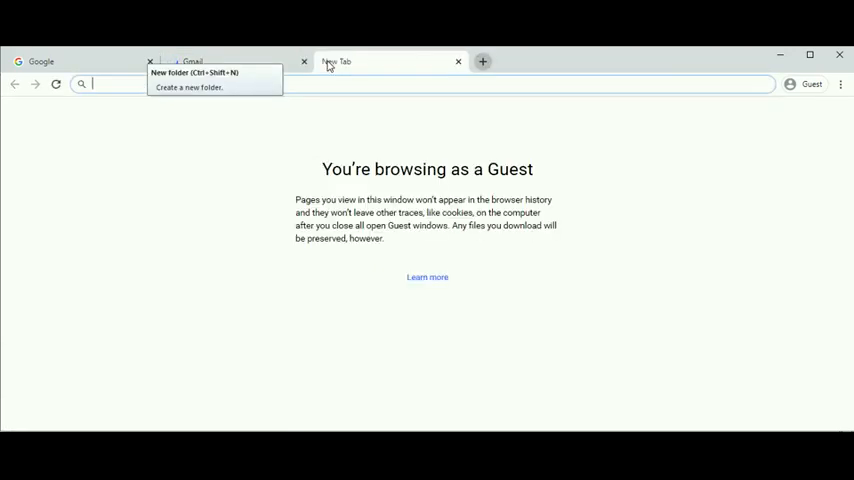
text(drive.)
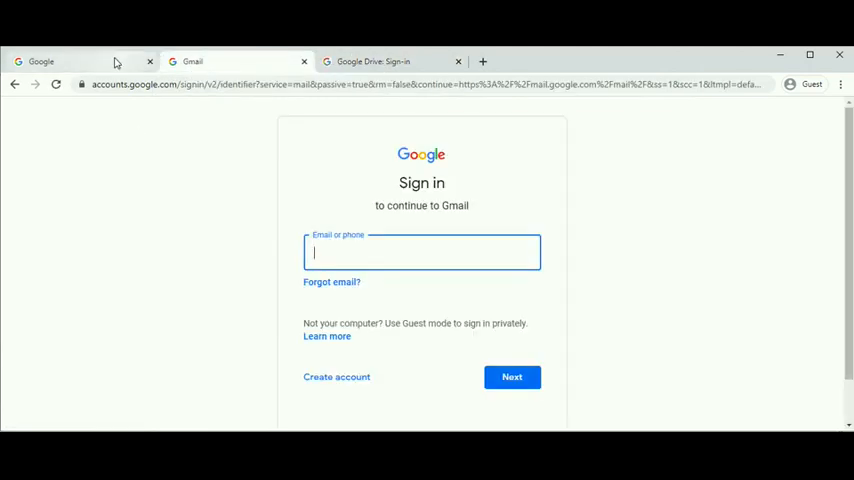
click(40, 60)
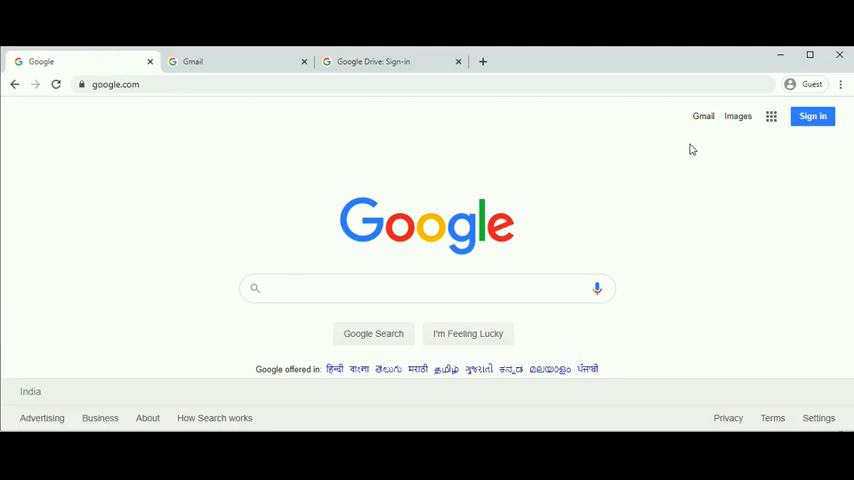
click(812, 116)
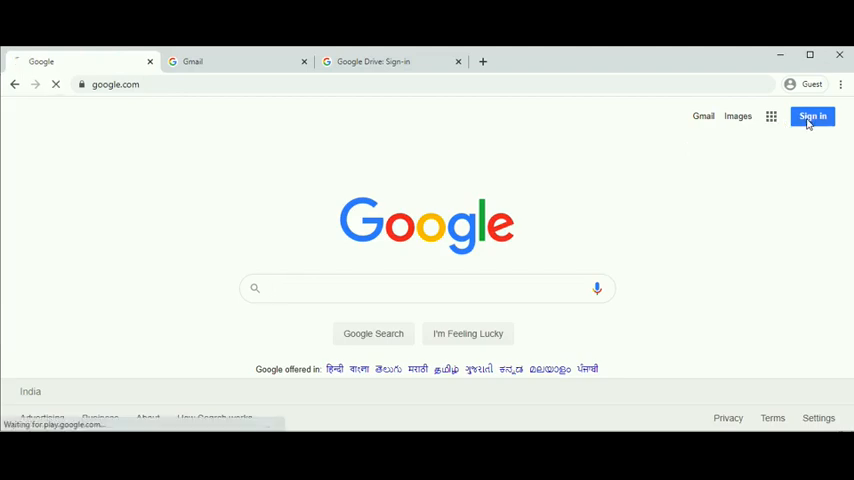
click(812, 116)
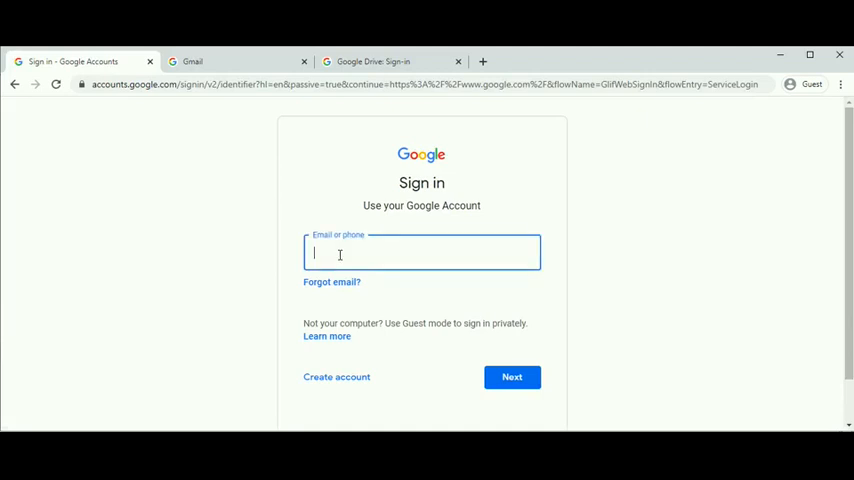
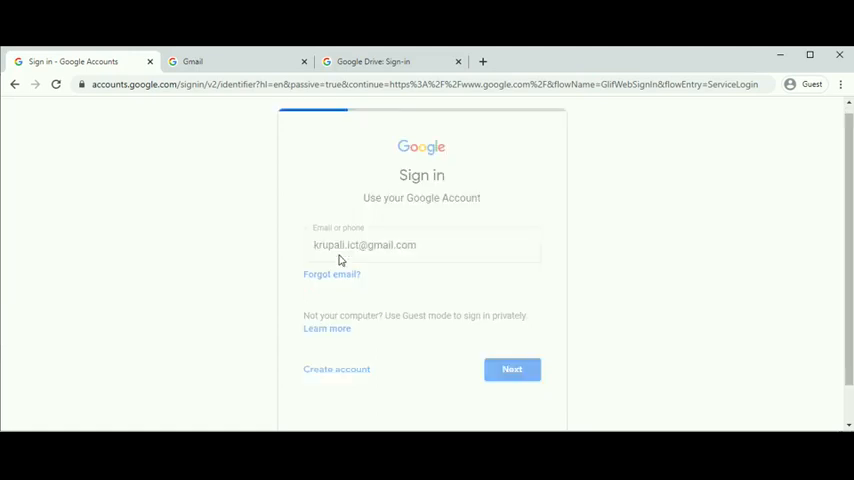
click(512, 368)
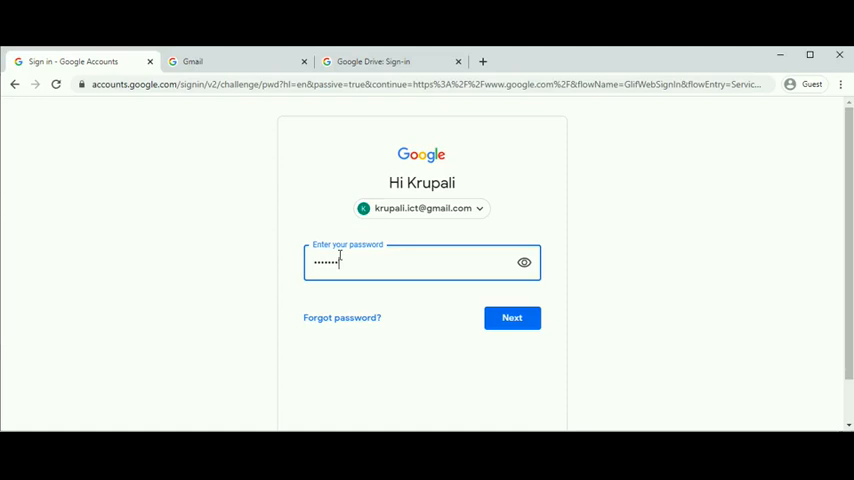
click(512, 316)
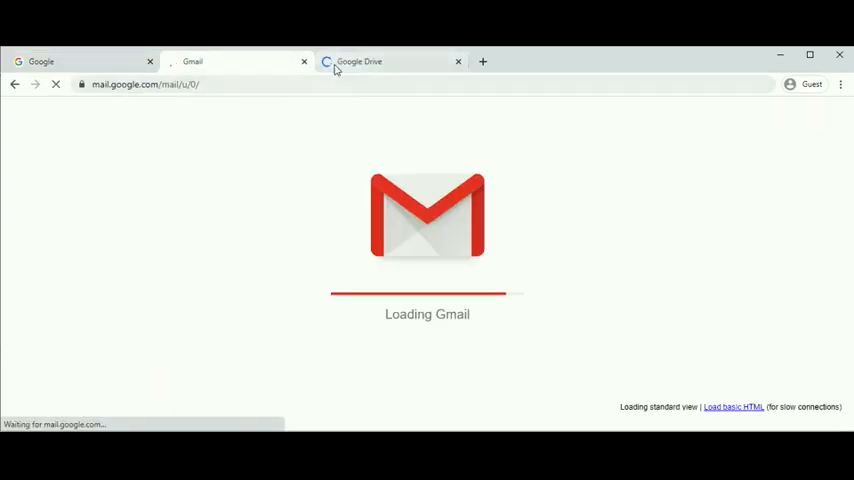
Step: Launch Drive from the Google apps grid into its own tab, then view the Gmail inbox
click(390, 60)
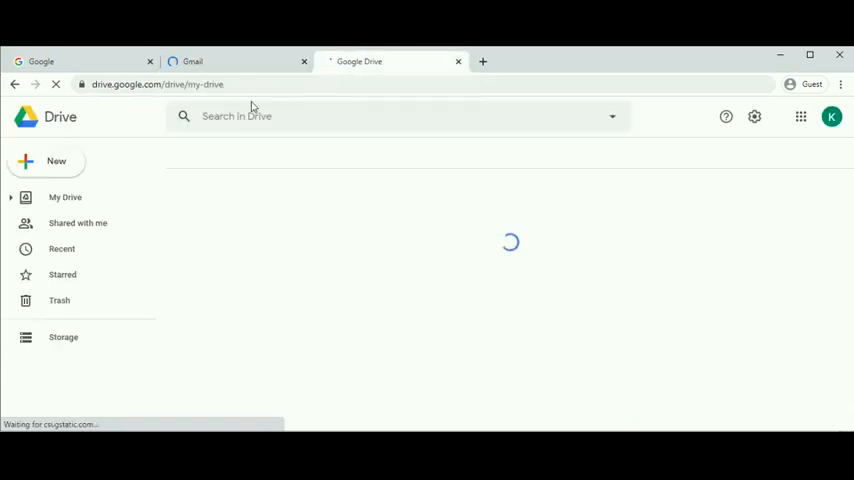
click(80, 60)
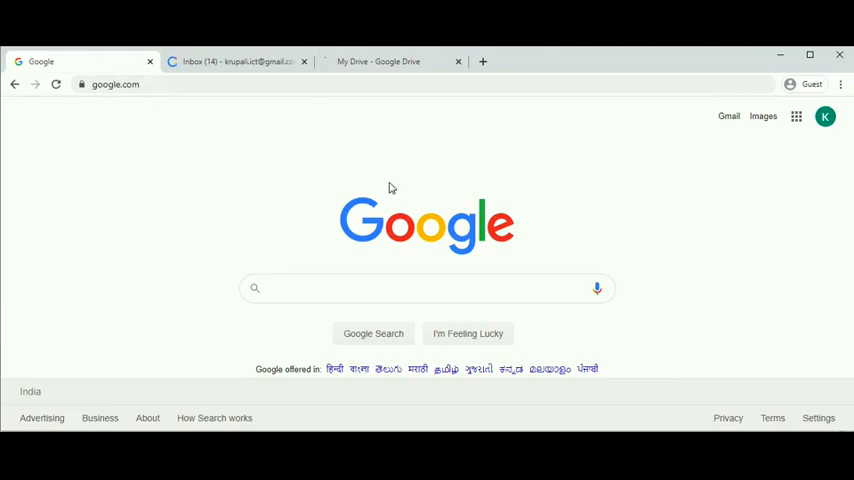
mouse_move(244, 182)
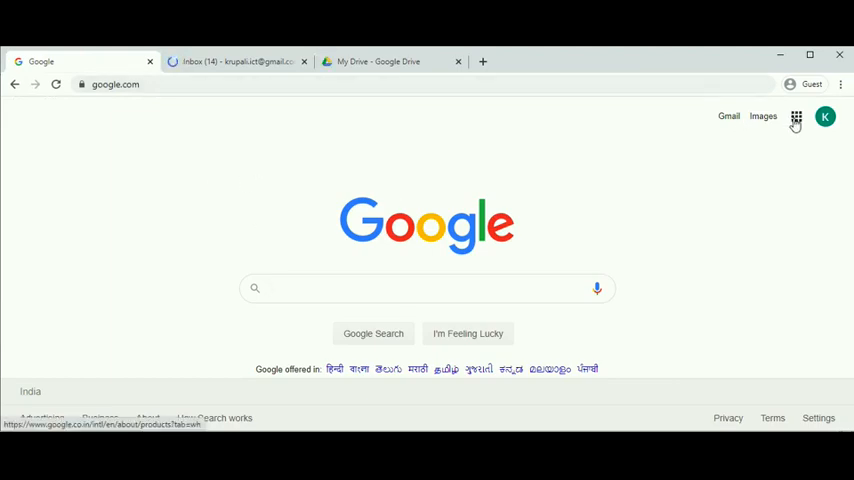
mouse_move(796, 116)
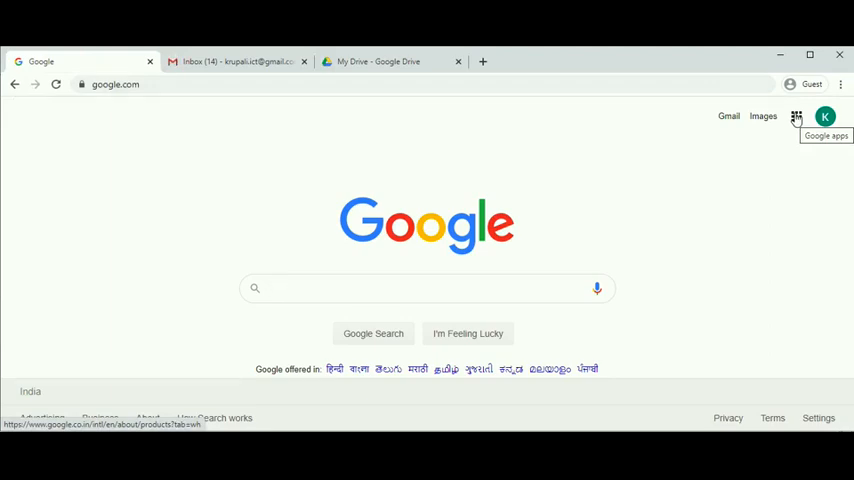
click(796, 116)
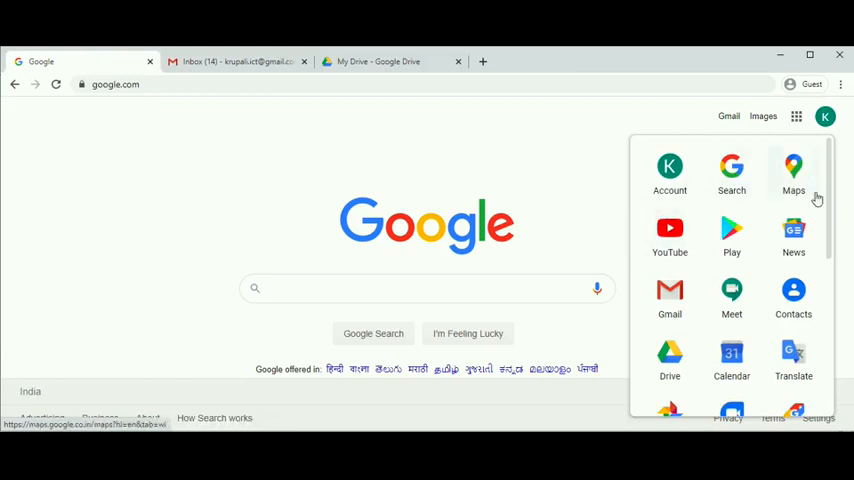
mouse_move(668, 360)
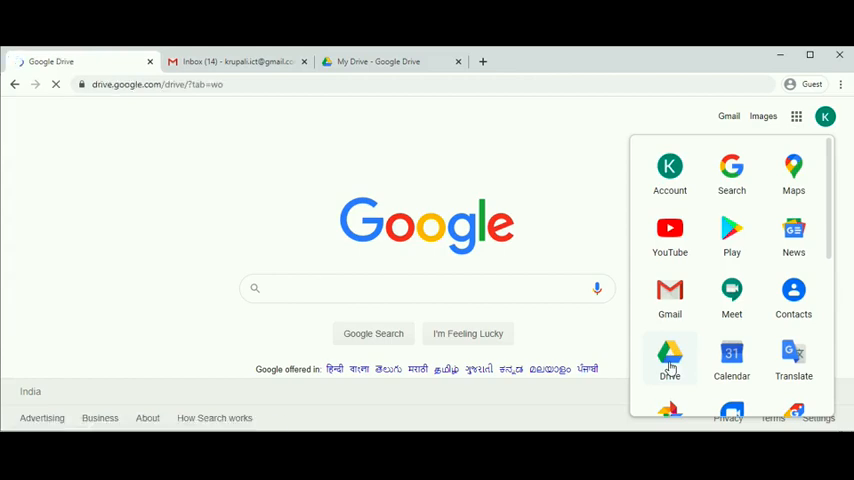
click(668, 358)
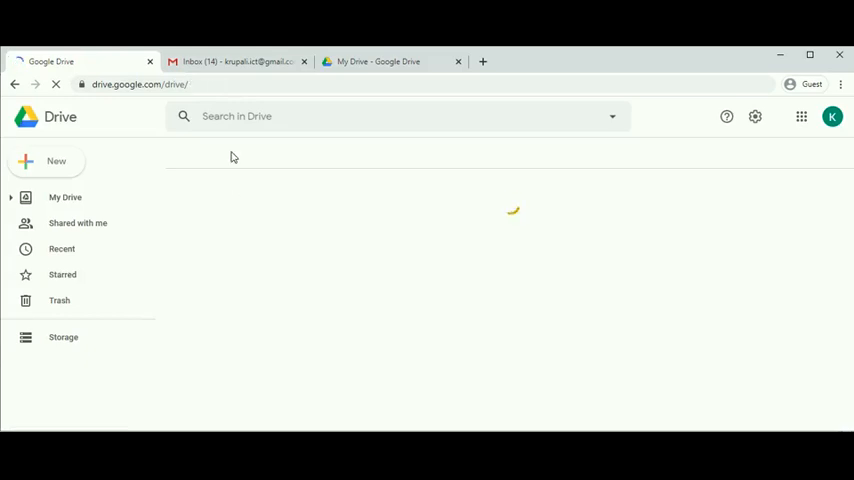
click(234, 60)
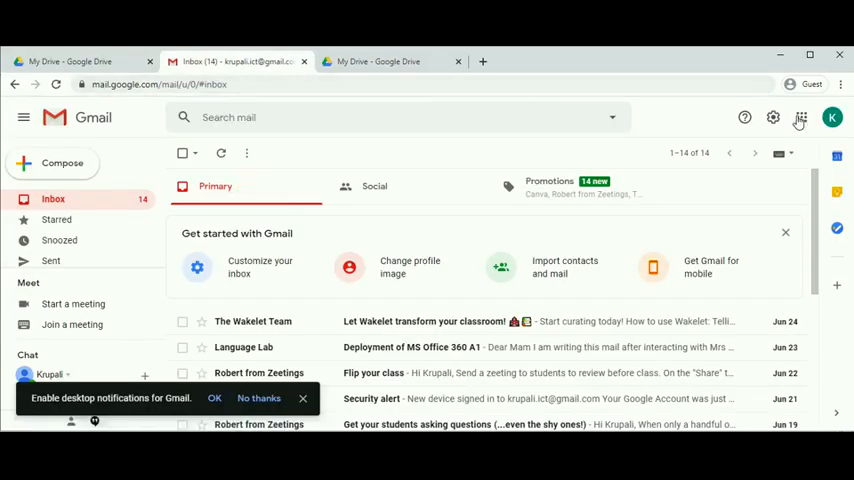
Step: Bring up My Drive with its Quick Access files and folders
click(800, 116)
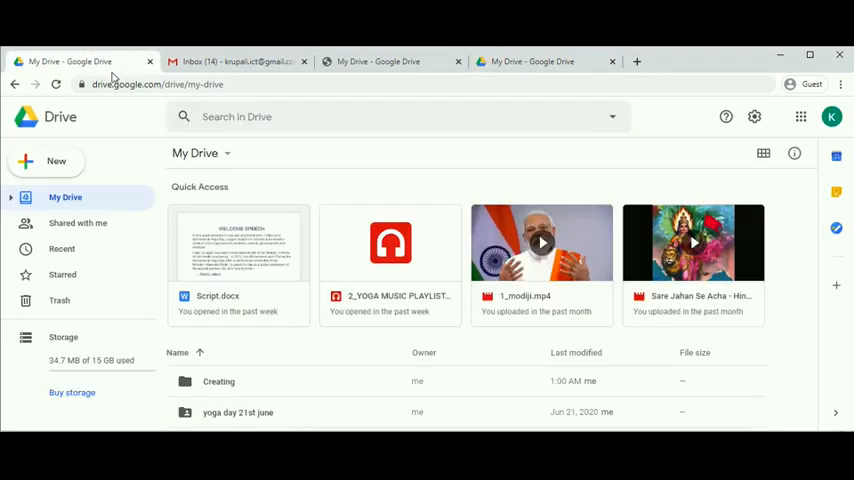
Step: Create a new folder named 'Creating and uploading files on Google Drive' in My Drive
click(56, 160)
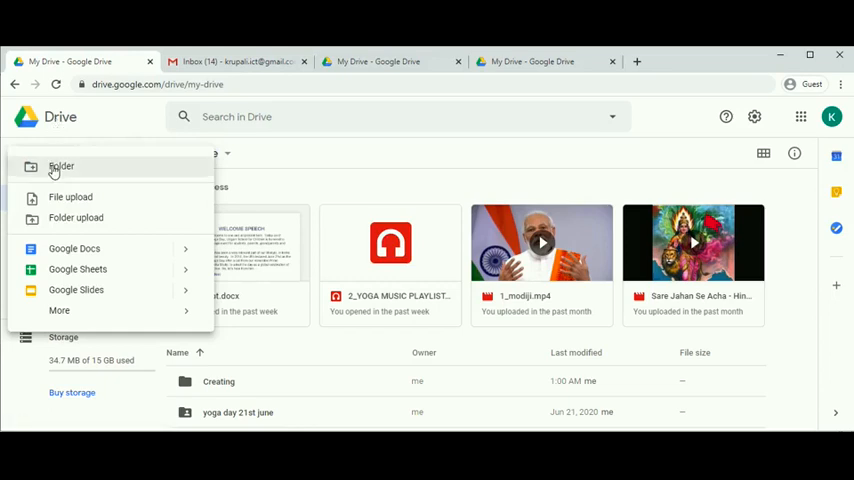
click(60, 166)
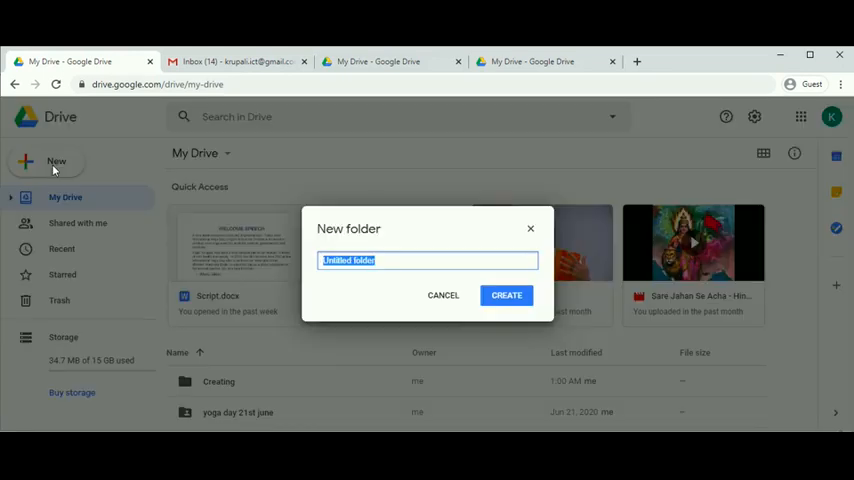
text(C)
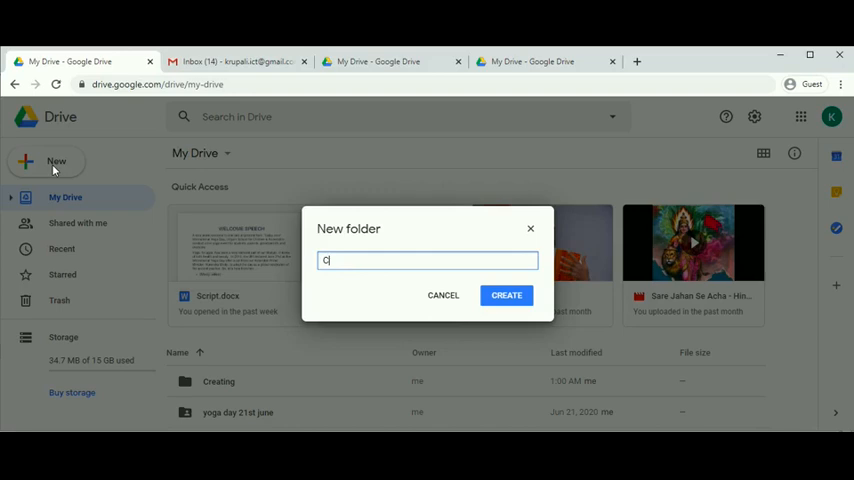
text(reating and uploading files on)
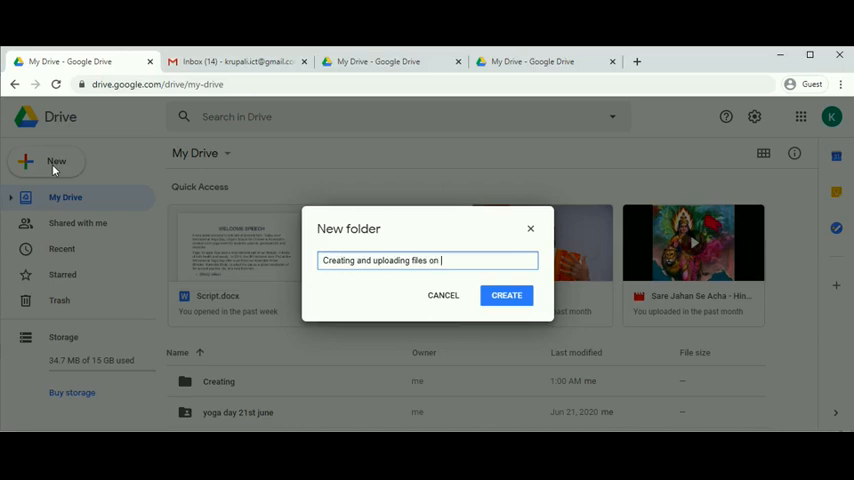
text(Google D)
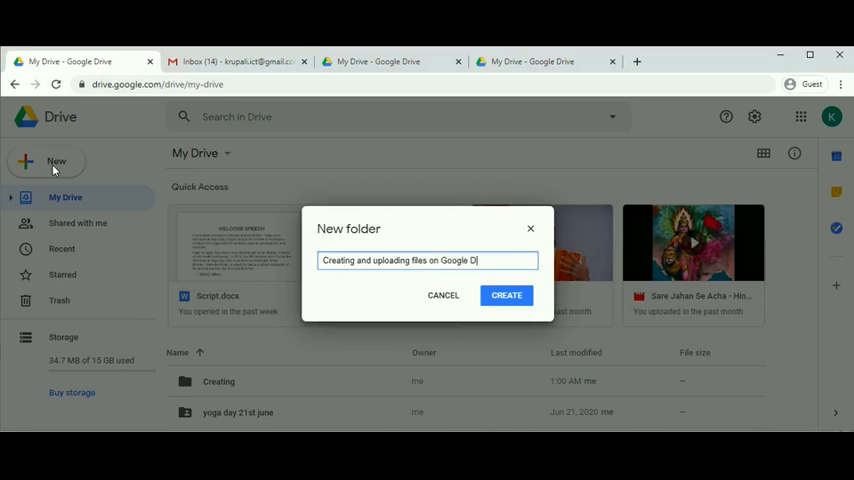
click(506, 296)
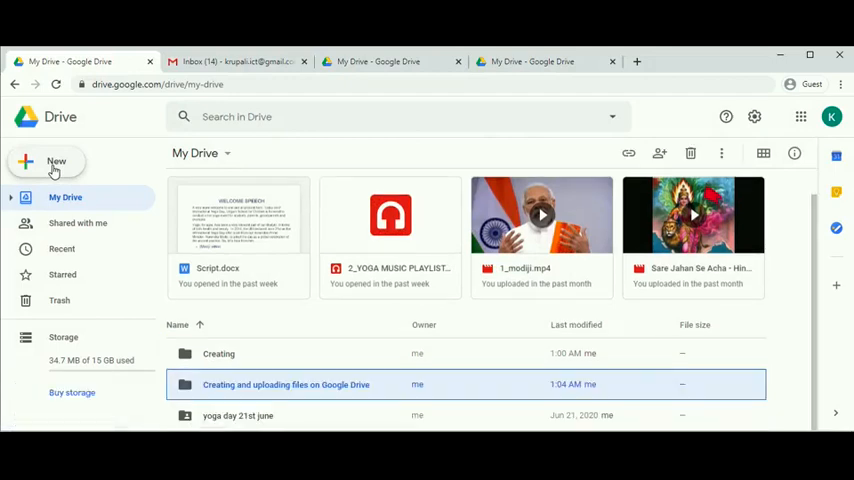
mouse_move(250, 392)
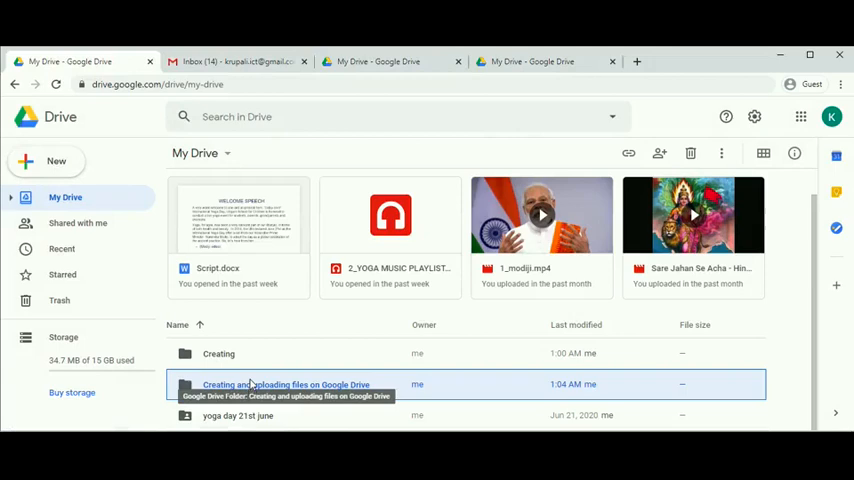
Step: Enter the new empty folder and begin adding a file to it
double_click(284, 384)
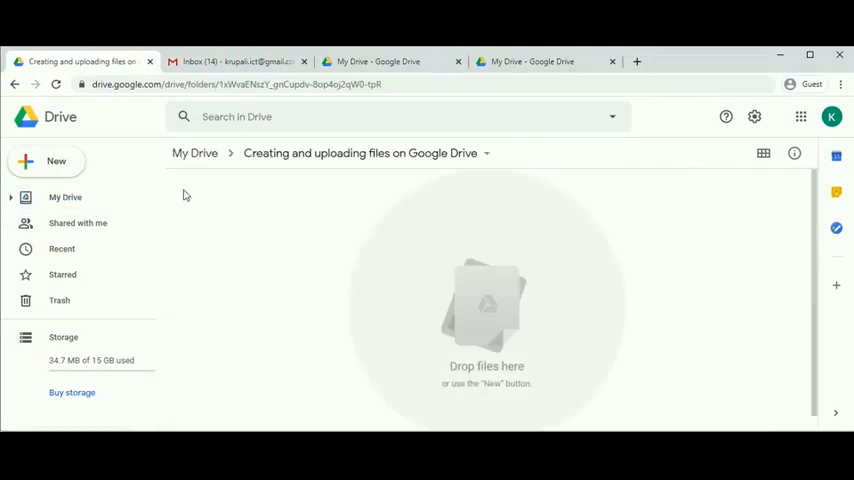
mouse_move(56, 160)
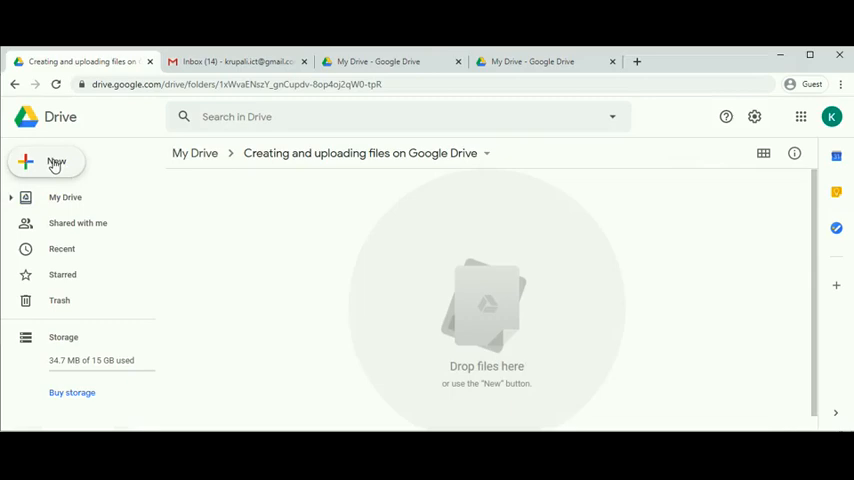
click(46, 162)
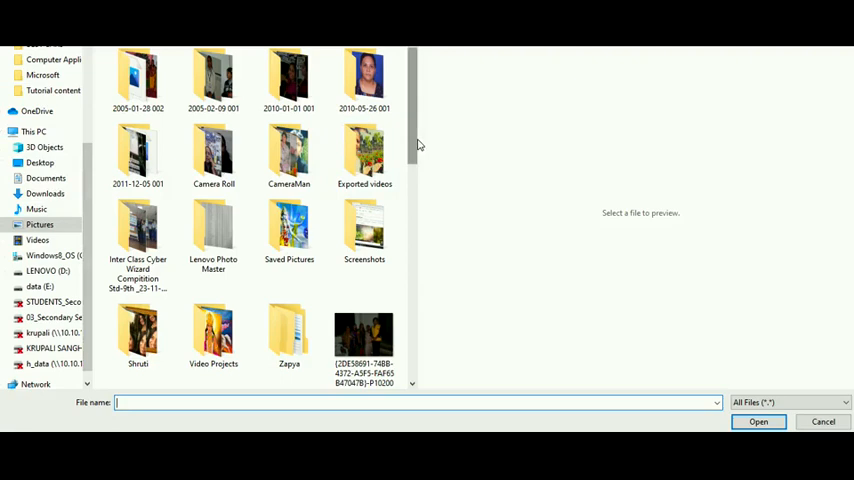
Step: Select butterfly (1).jpg from the Pictures folder and upload it into the Drive folder
scroll(down, 3)
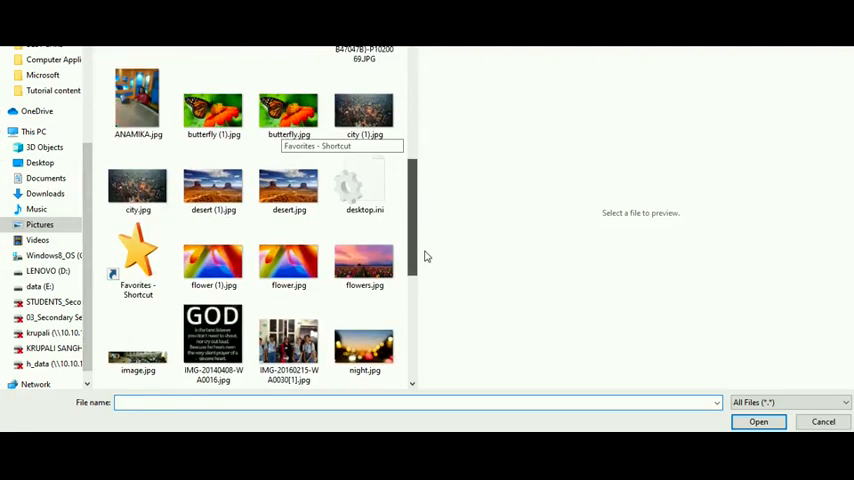
click(212, 104)
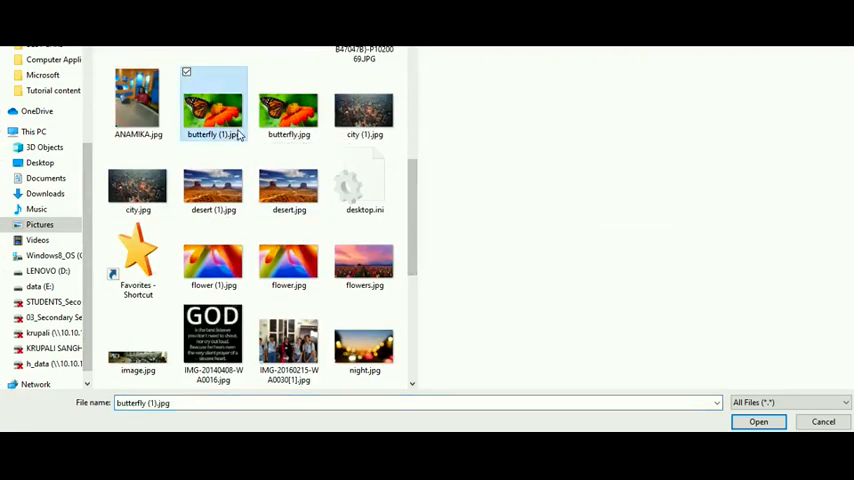
click(212, 100)
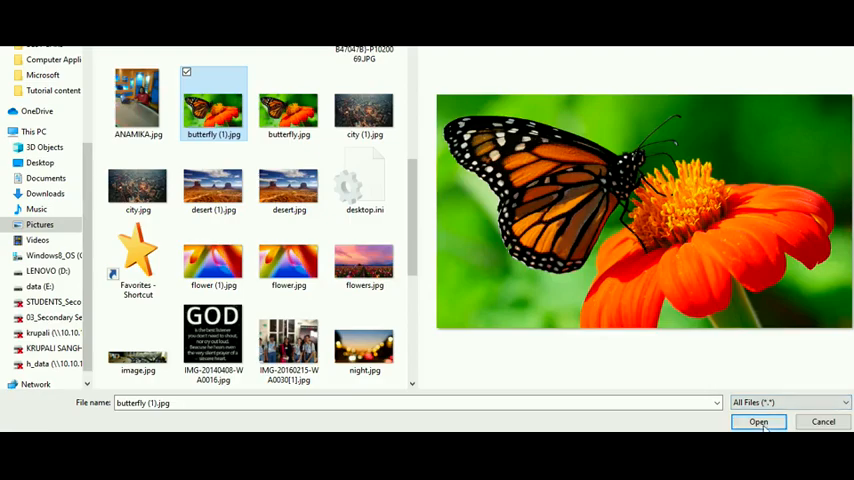
click(758, 420)
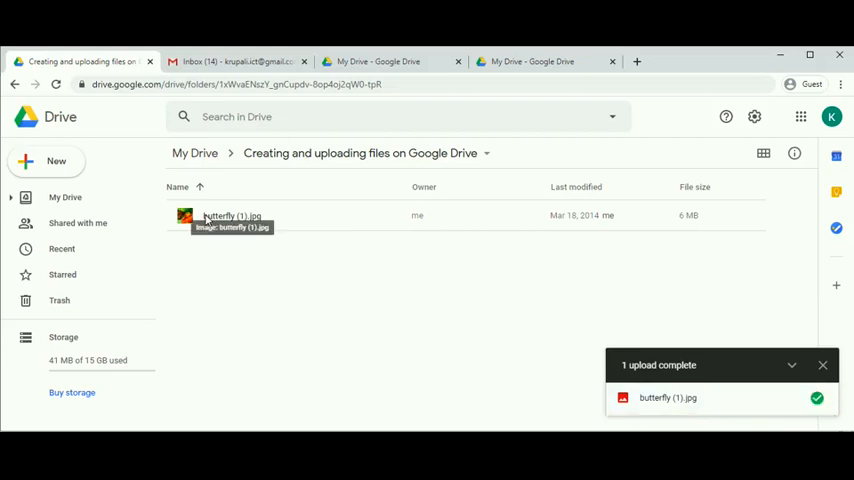
Step: Preview the uploaded butterfly (1).jpg full-size and return to the folder
click(232, 216)
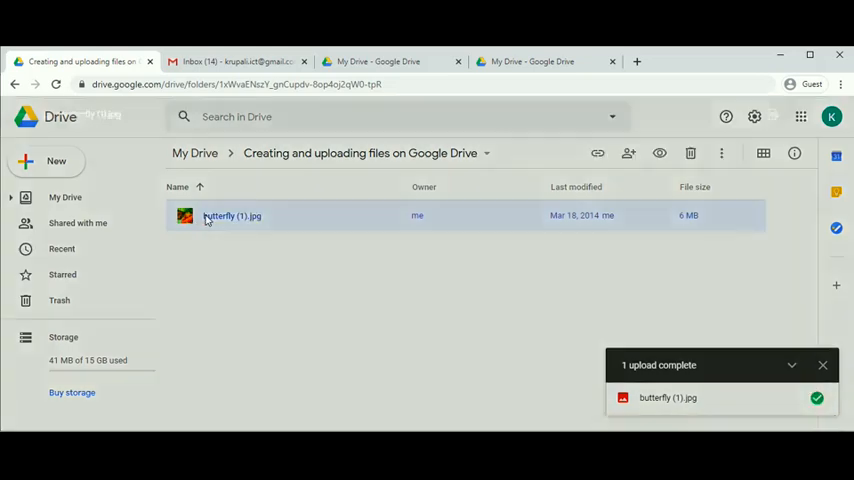
double_click(232, 216)
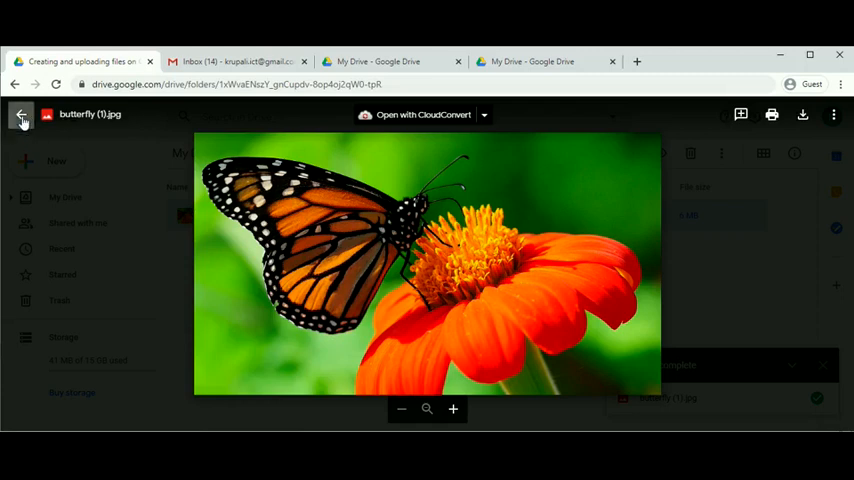
click(22, 114)
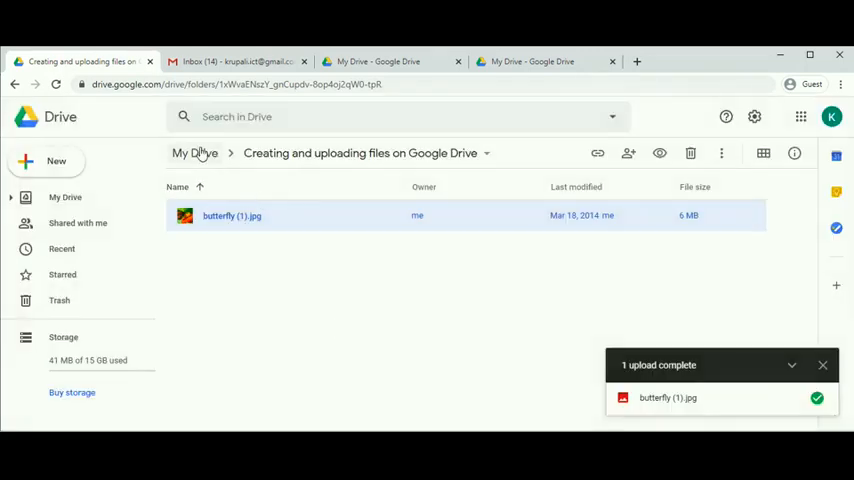
Step: Select the new folder in My Drive and start sharing it
click(196, 152)
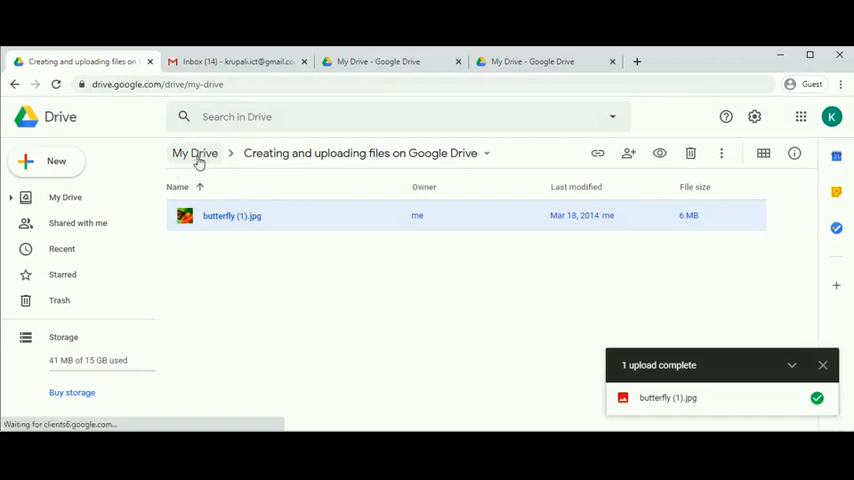
click(196, 152)
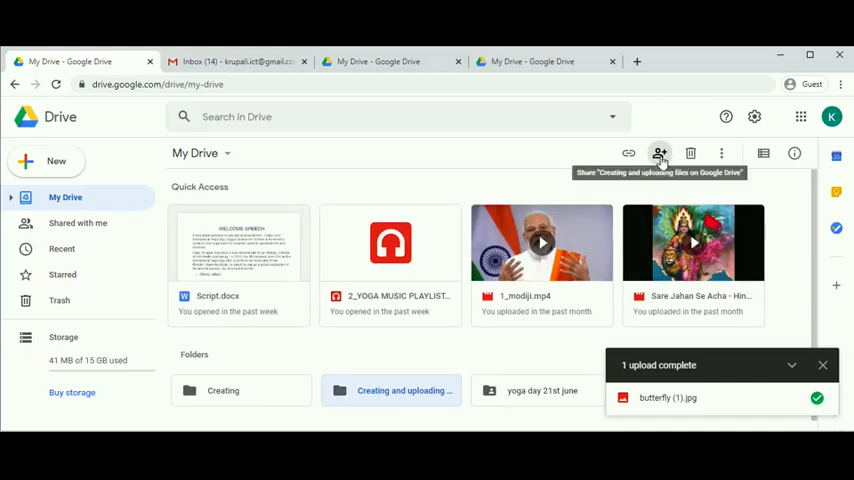
click(660, 152)
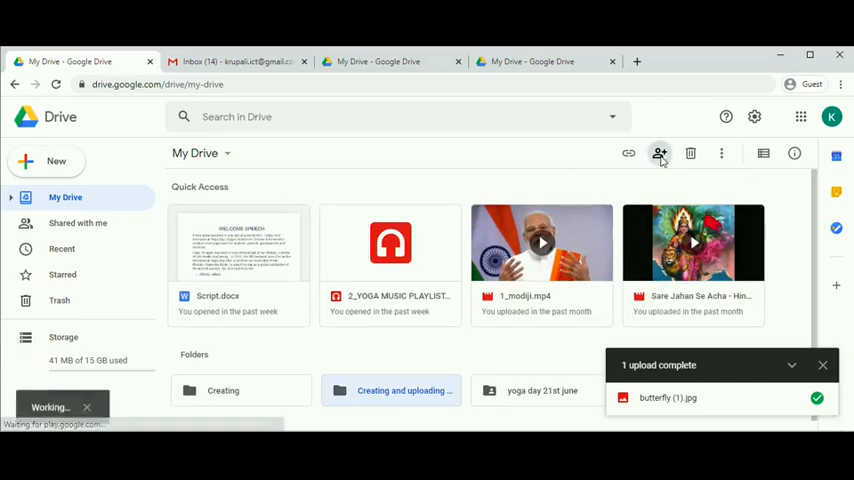
Step: Review the share settings gear and set the link to 'Anyone with the link' as Viewer
click(660, 152)
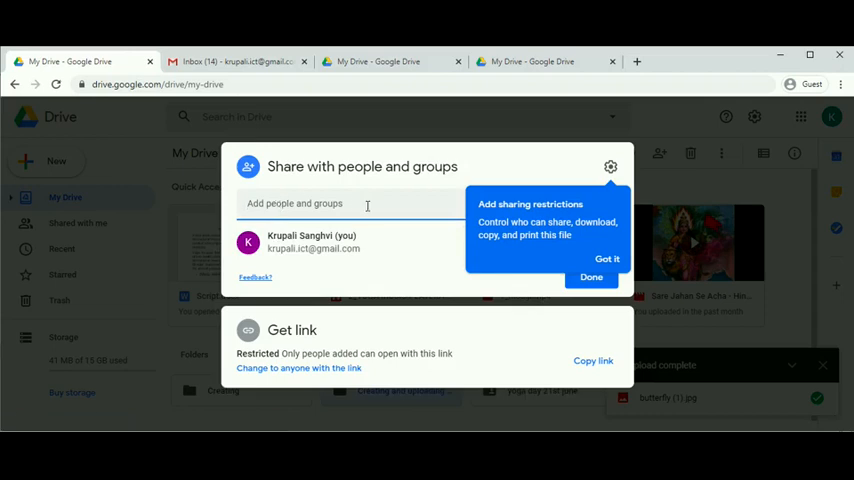
click(608, 260)
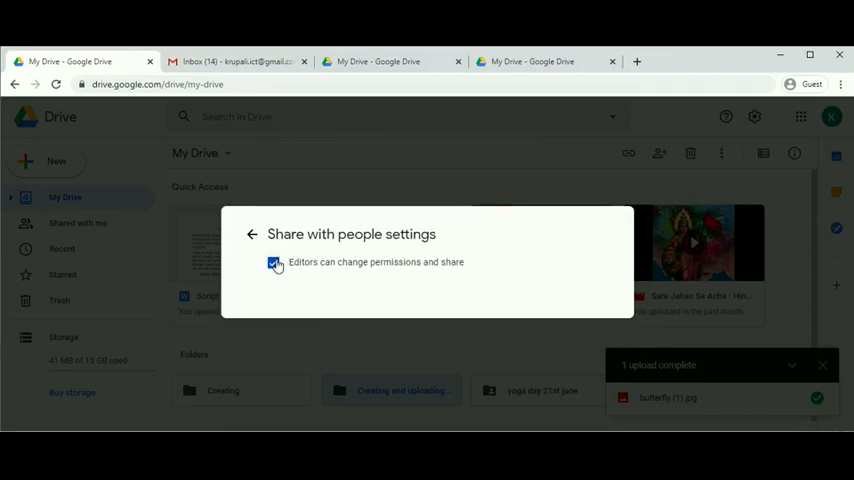
click(252, 234)
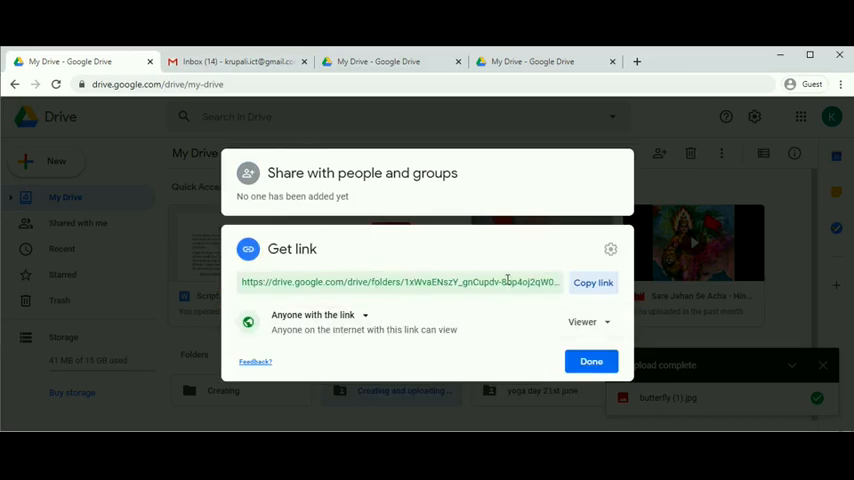
Step: Give anyone with the link Editor access and copy the folder's share link
click(592, 282)
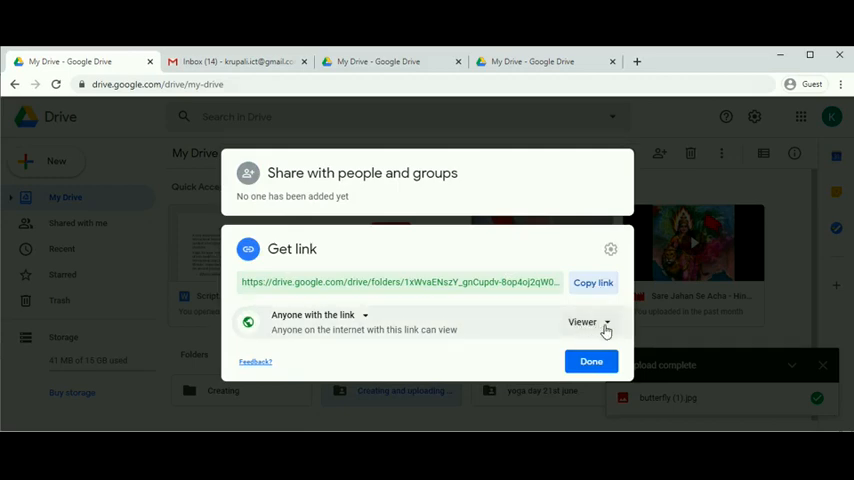
click(588, 320)
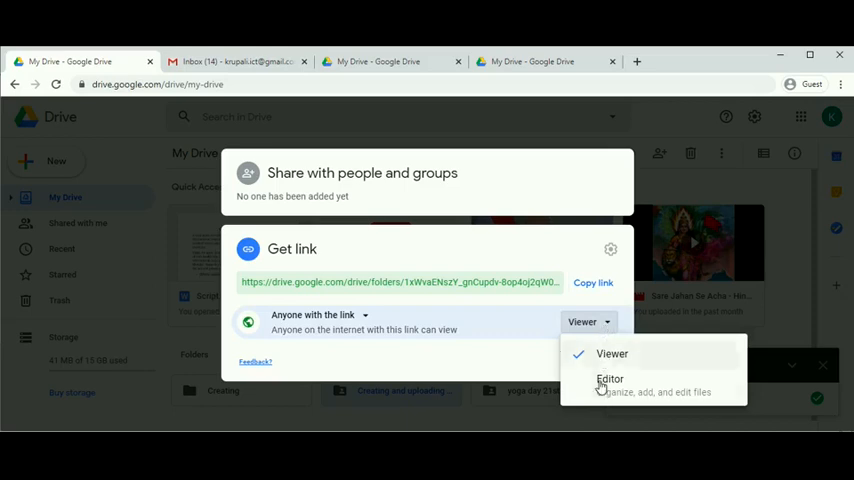
click(610, 382)
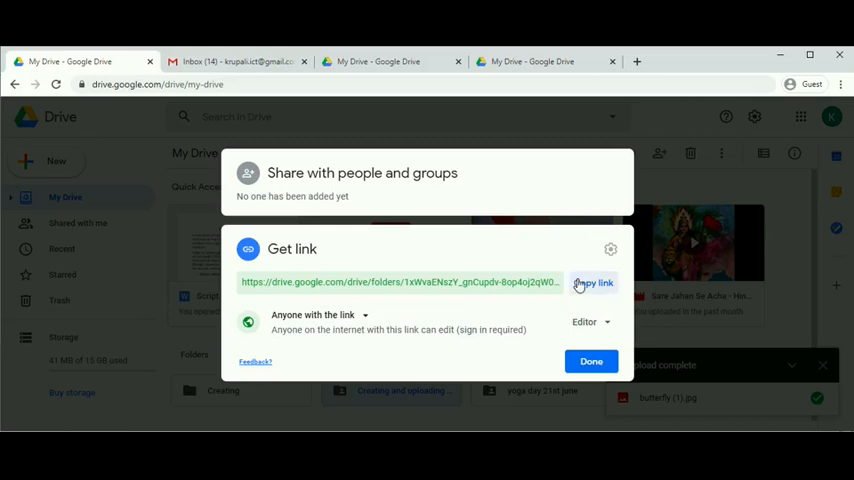
click(592, 282)
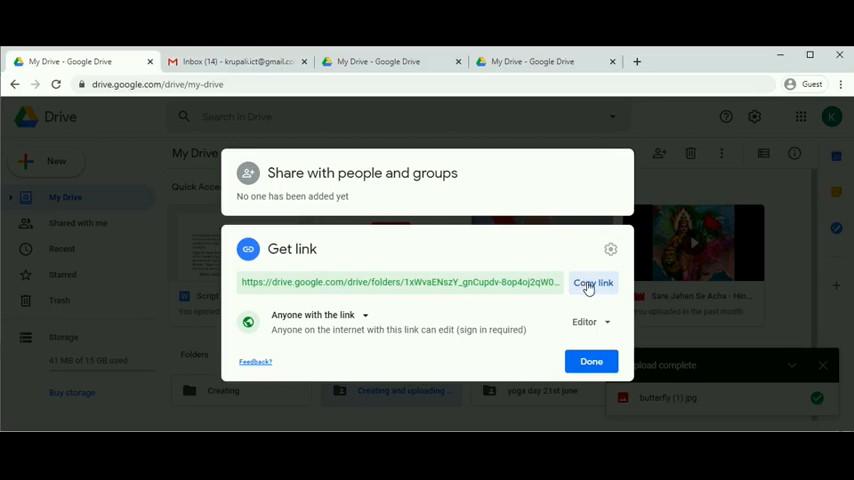
click(592, 282)
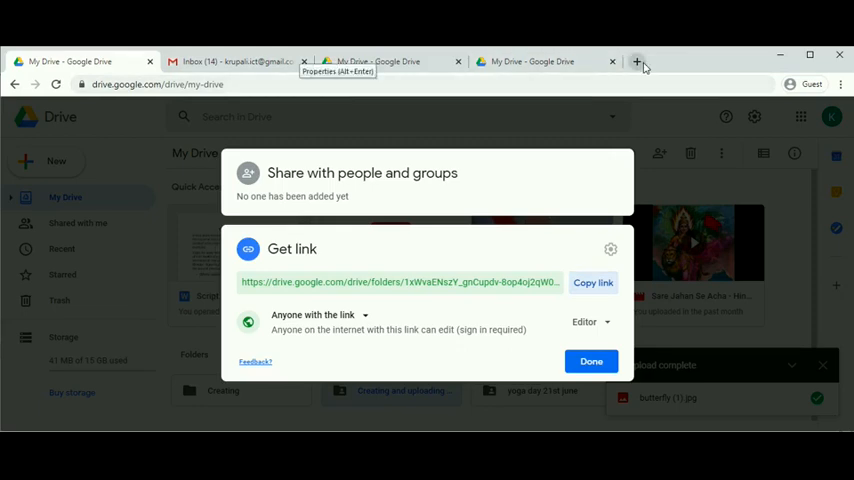
Step: Load the copied folder link in a new tab and select butterfly (1).jpg in the shared folder
click(636, 60)
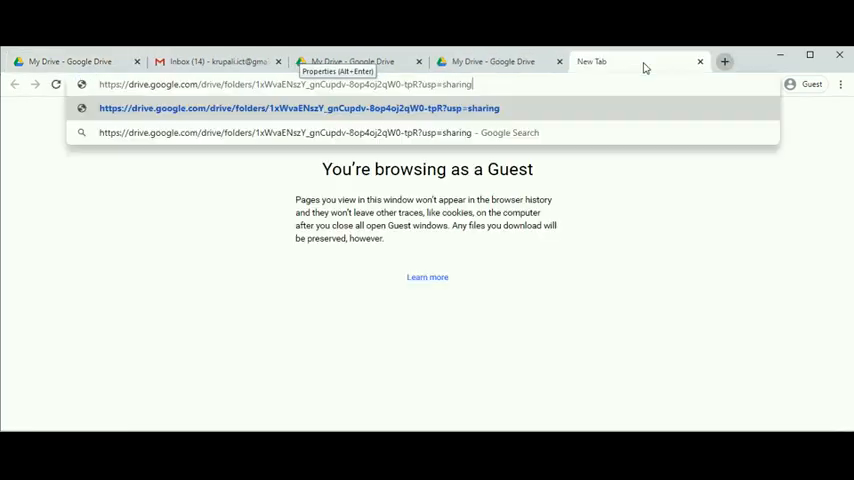
key(enter)
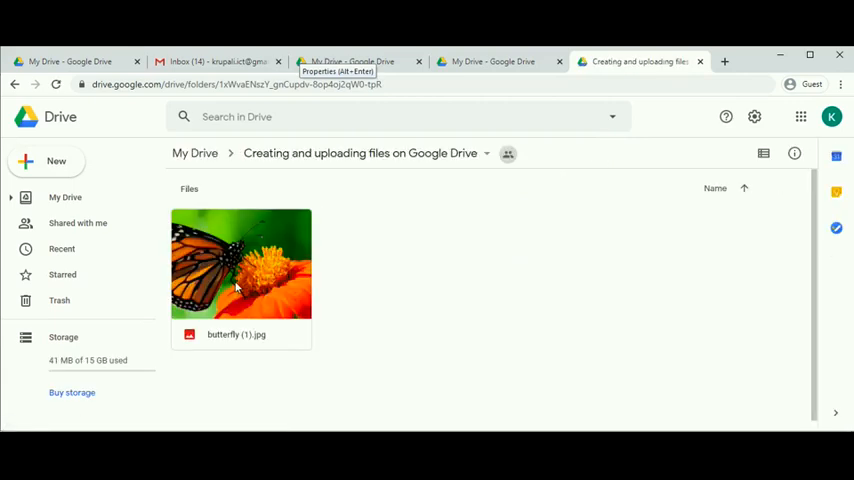
click(240, 264)
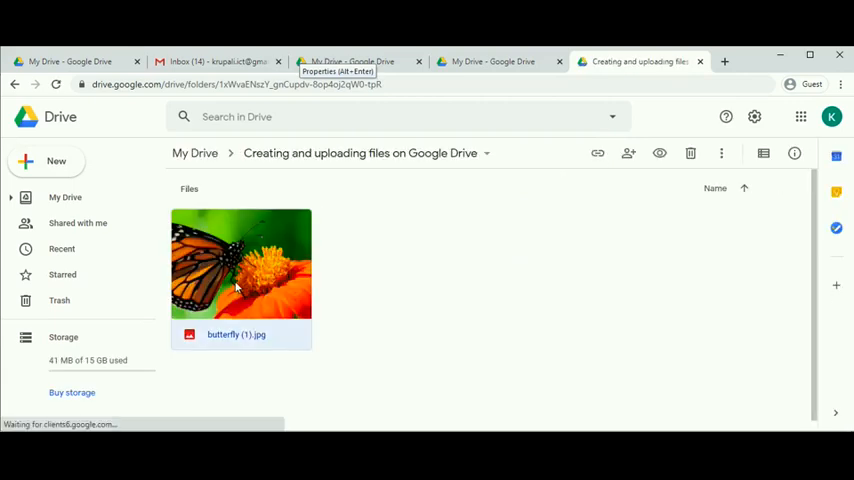